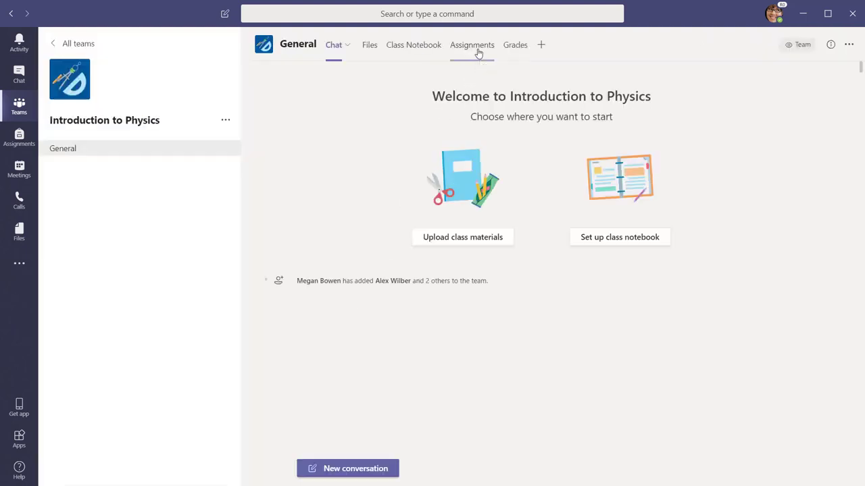
Open the Introduction to Physics Assignments tab and preview, then close, the Create menu
left_click(472, 45)
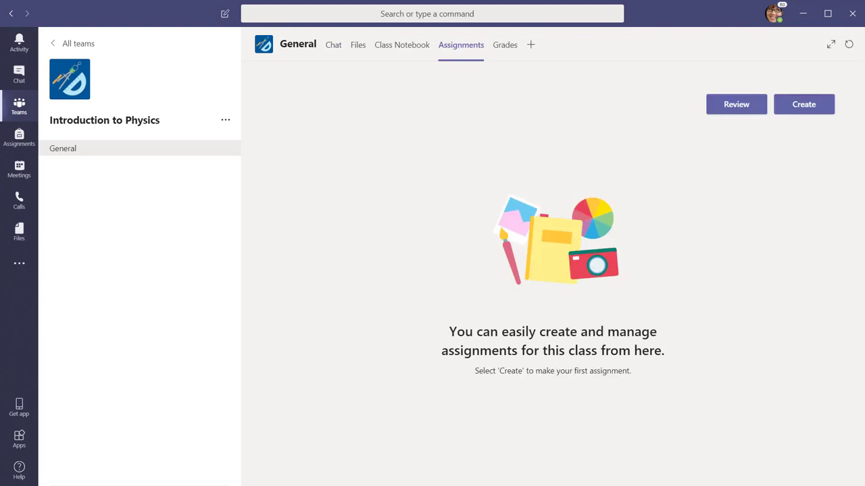
left_click(803, 104)
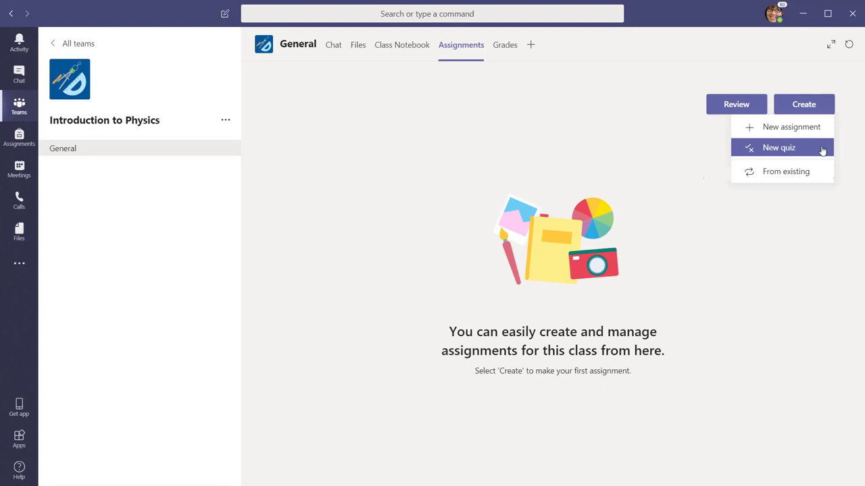
mouse_move(785, 171)
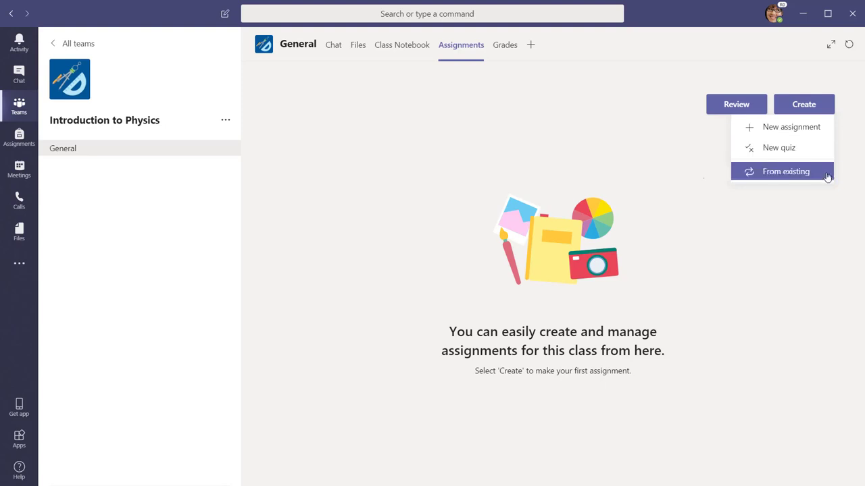
mouse_move(830, 161)
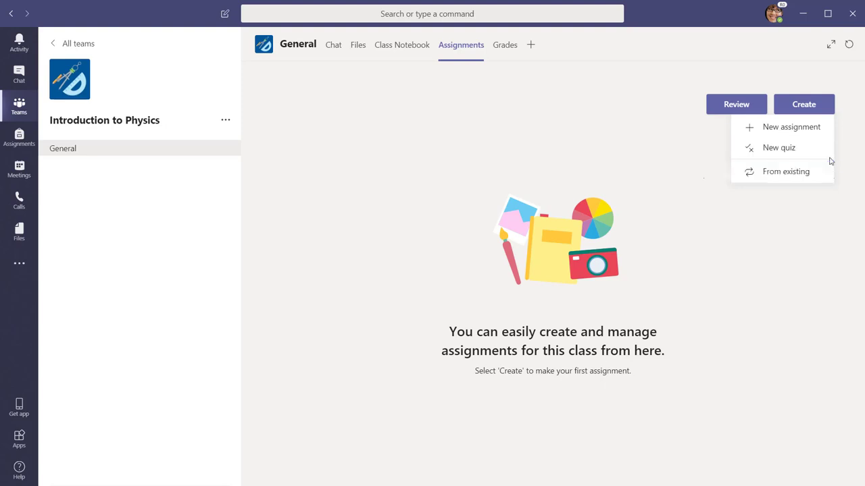
left_click(803, 104)
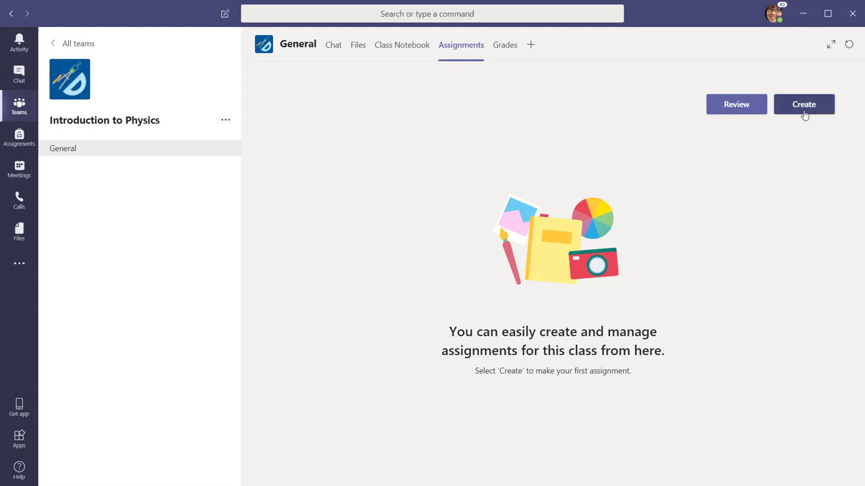
Draft 'Physics Lab 1' with lab-notebook and rubric instructions, due Aug 15, 2019
left_click(803, 104)
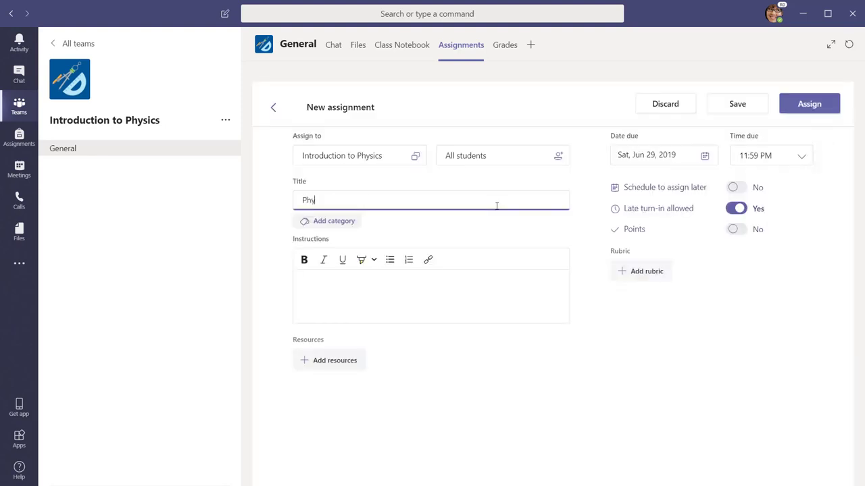
type("Follow all directions in the lab notebook and keep track of your data.")
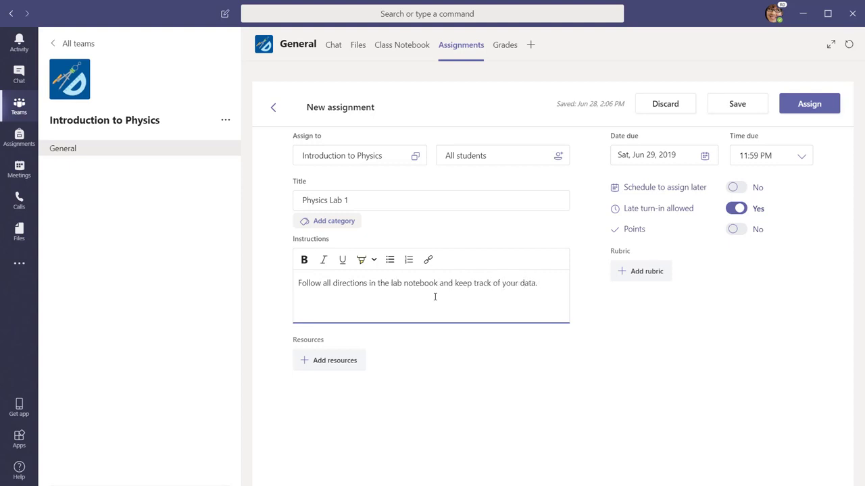
type("View the rubric for scoring")
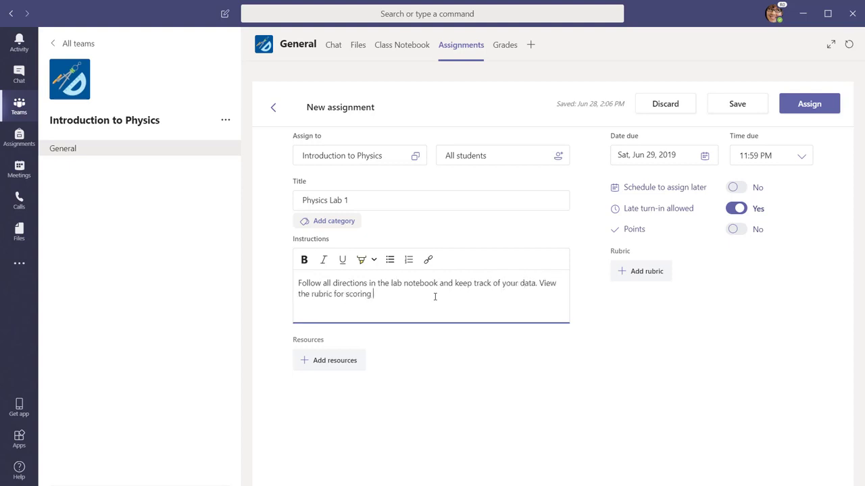
type("details.")
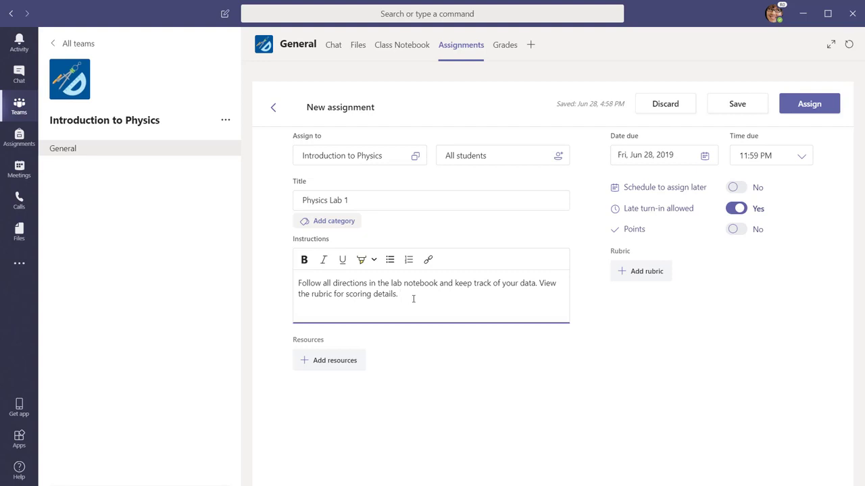
left_click(705, 155)
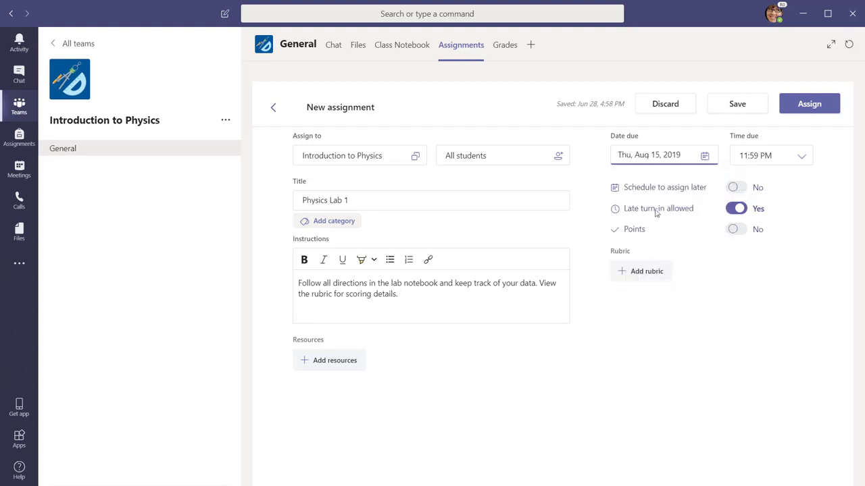
left_click(558, 156)
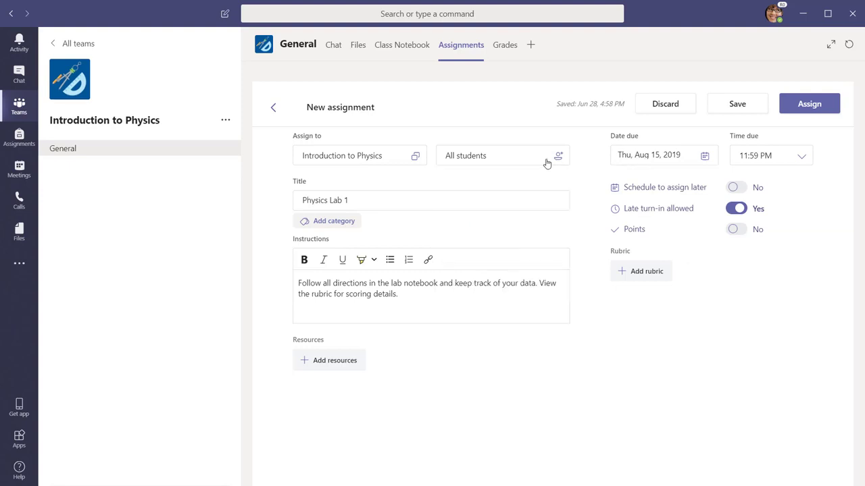
Keep late turn-in allowed and schedule assigning for Mon, Aug 5, 2019 at 8:00 AM
left_click(736, 208)
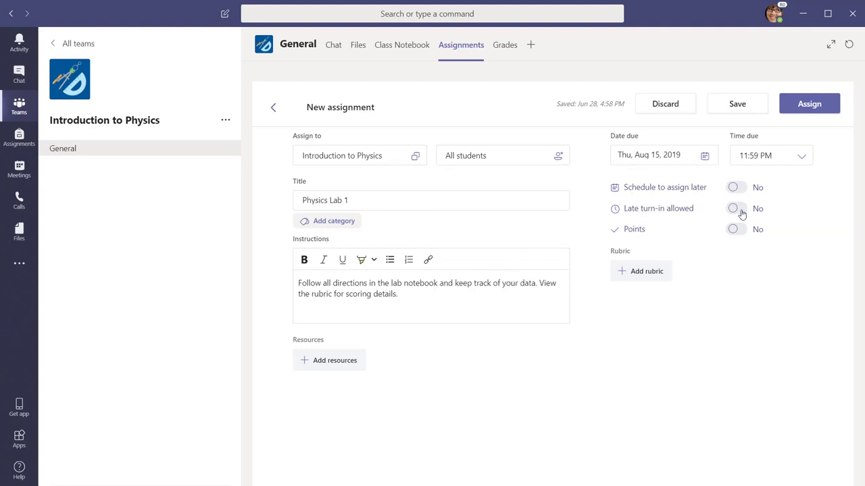
left_click(734, 208)
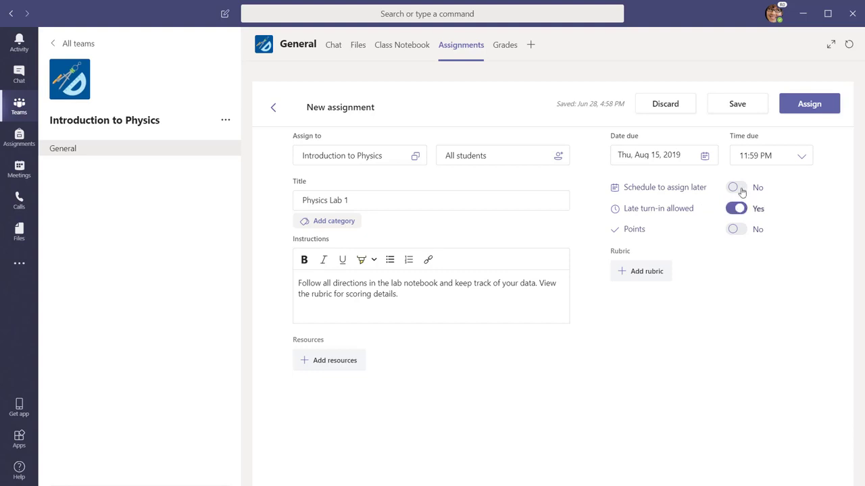
left_click(736, 187)
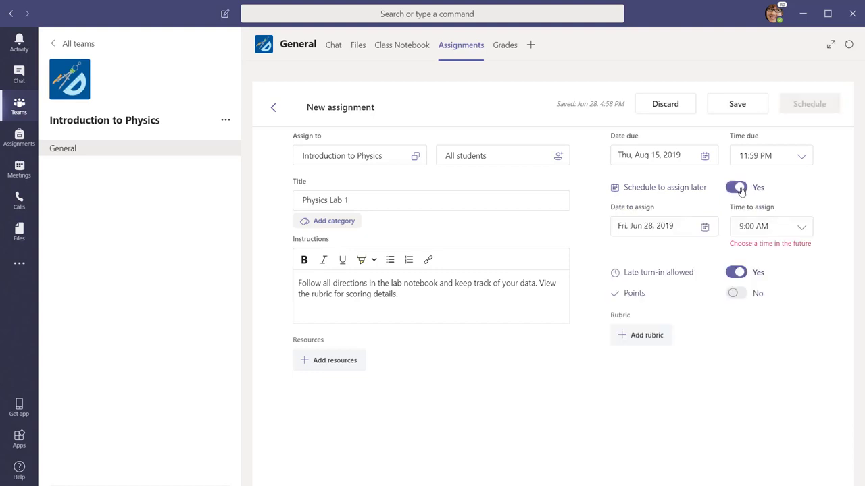
left_click(703, 227)
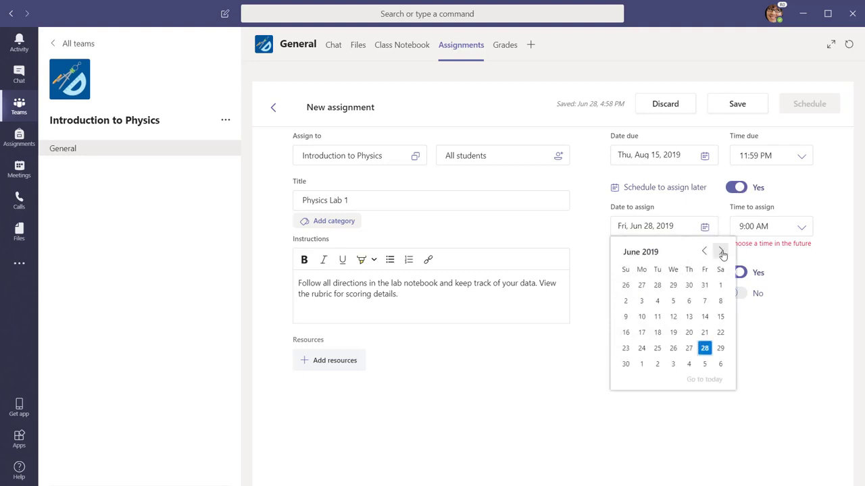
left_click(721, 251)
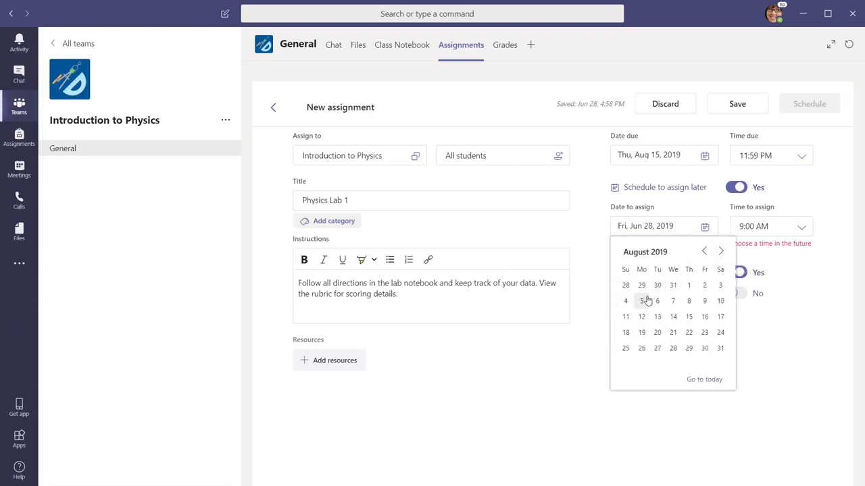
left_click(641, 301)
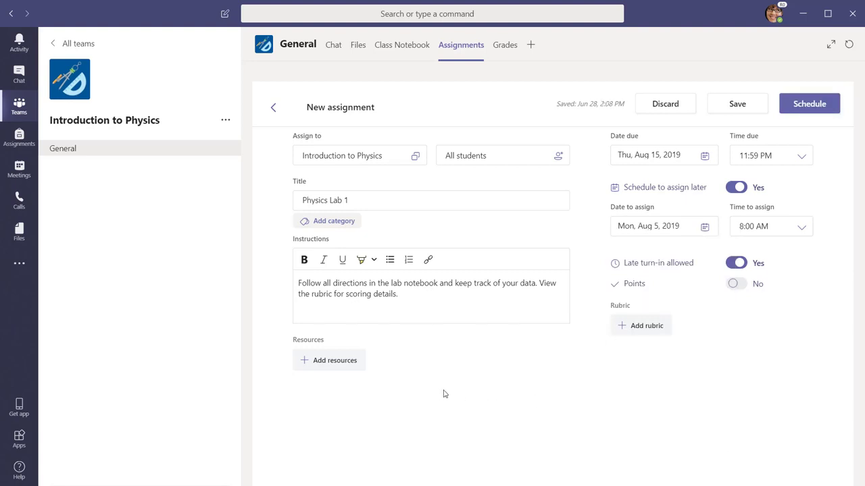
Choose Add resources, then Upload from this device, to browse the Desktop files
left_click(329, 360)
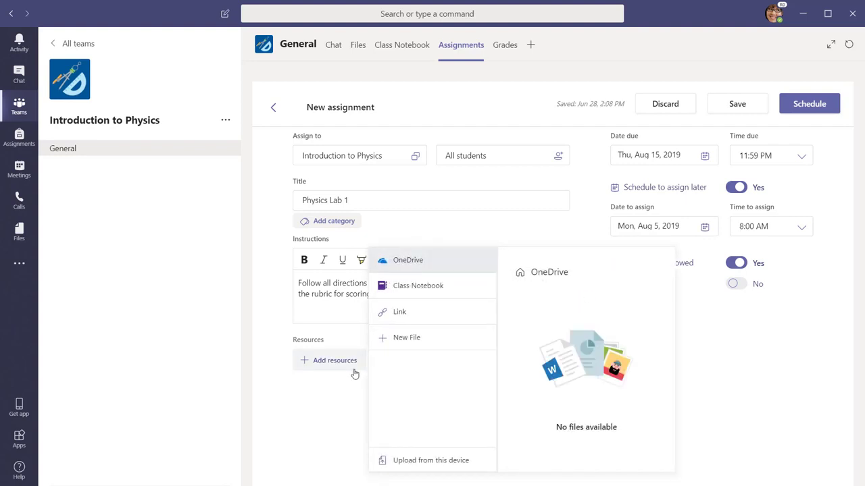
mouse_move(459, 299)
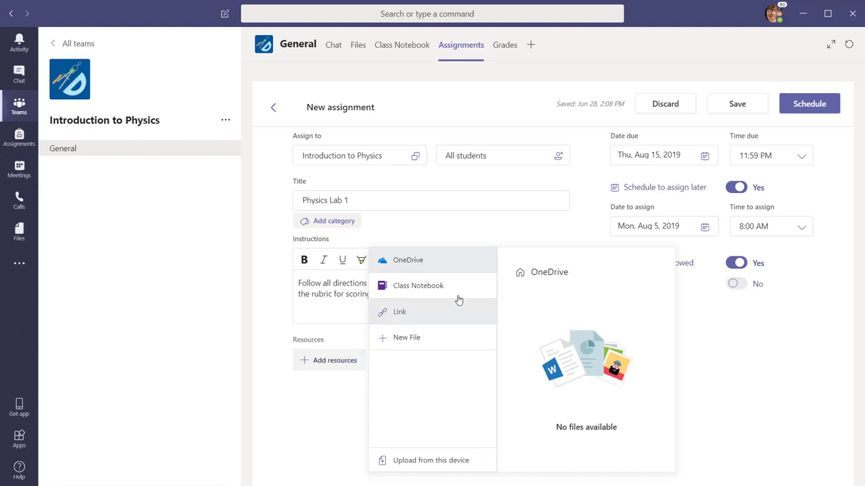
mouse_move(469, 293)
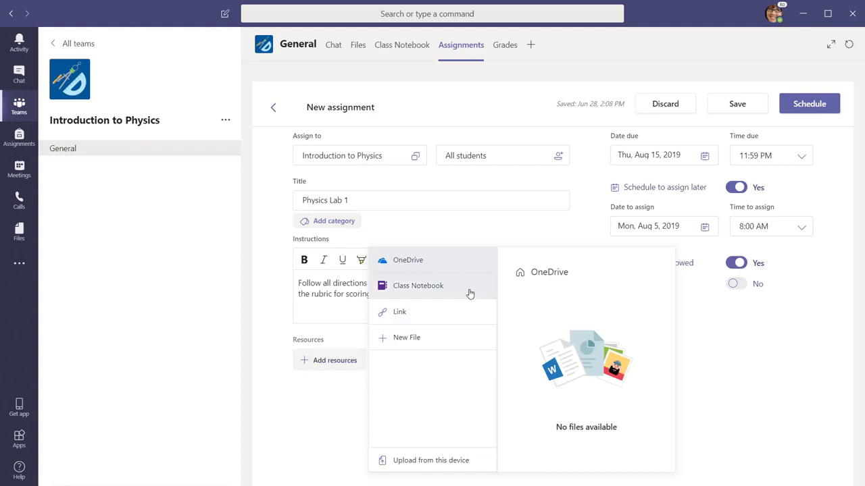
mouse_move(466, 320)
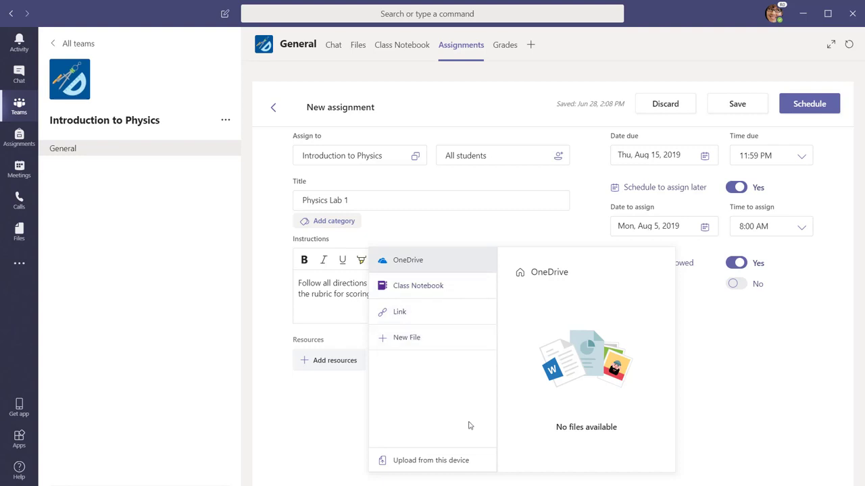
mouse_move(441, 464)
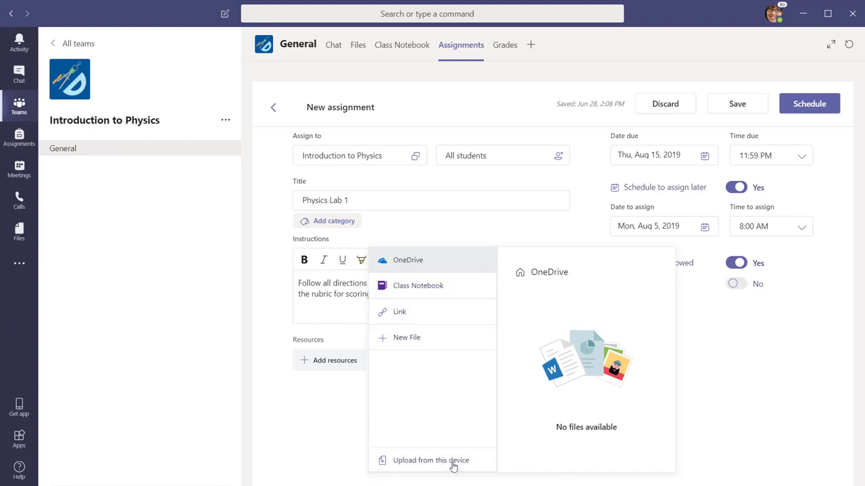
left_click(436, 460)
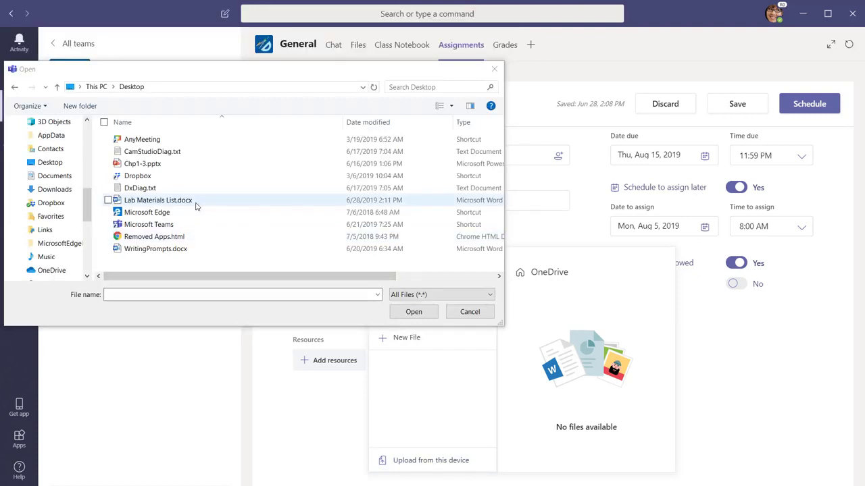
Attach Lab Materials List.docx as a resource with 'Students edit their own copy'
left_click(158, 200)
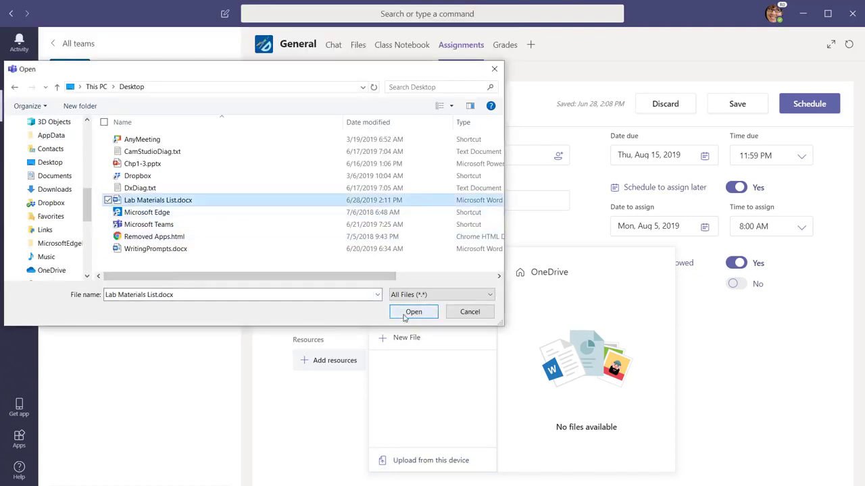
left_click(414, 311)
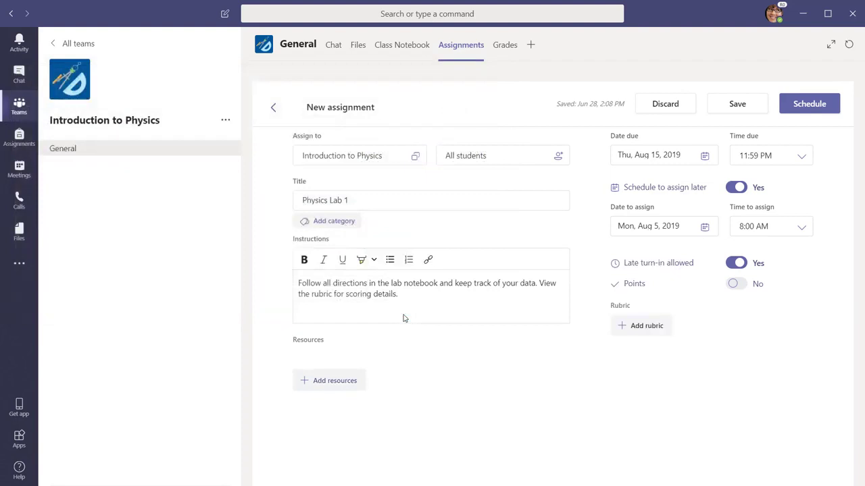
left_click(329, 380)
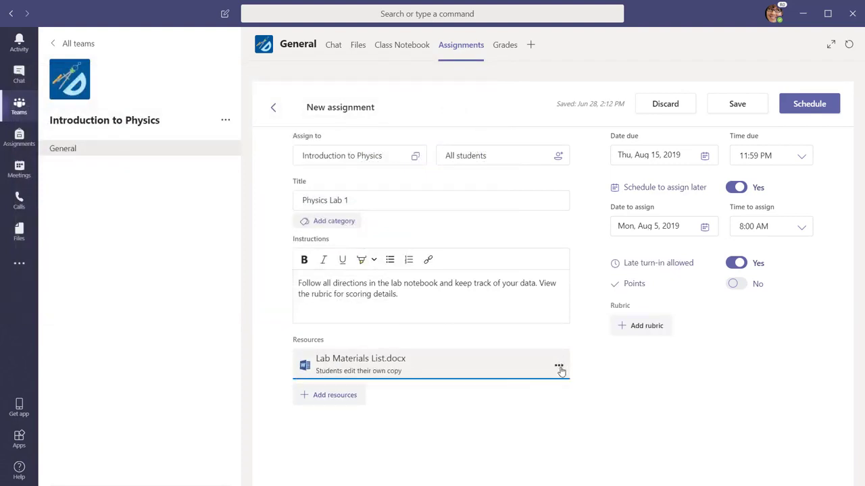
left_click(557, 366)
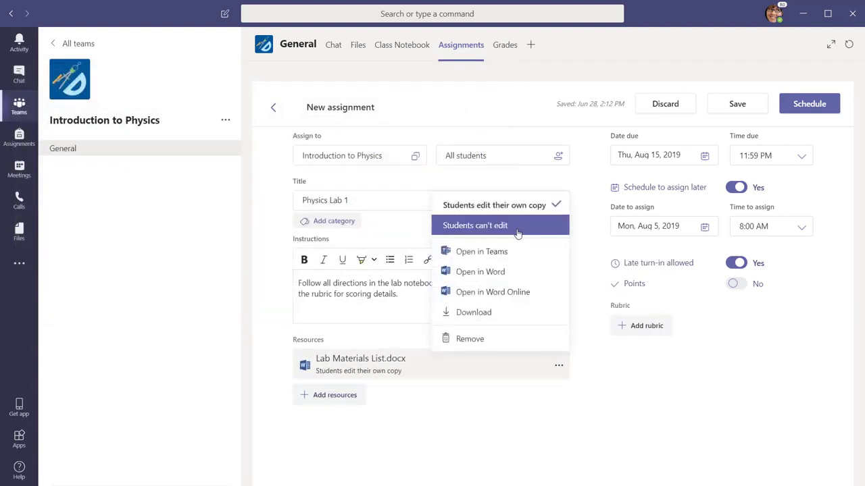
mouse_move(533, 220)
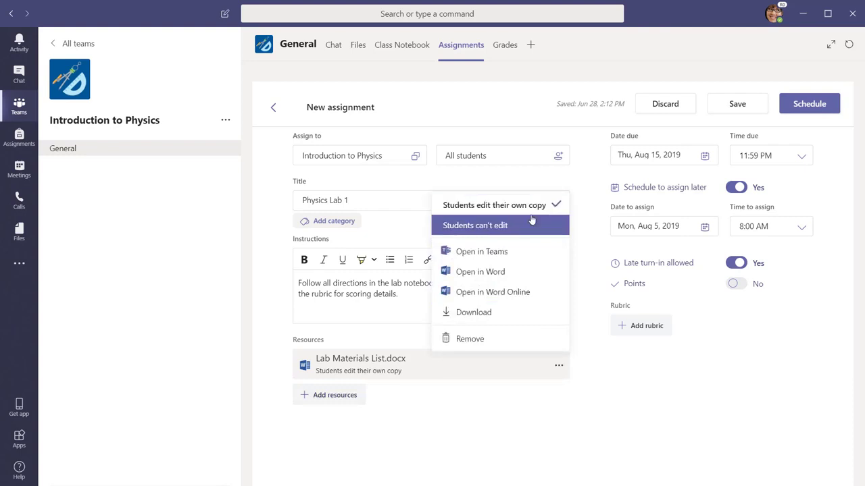
mouse_move(534, 225)
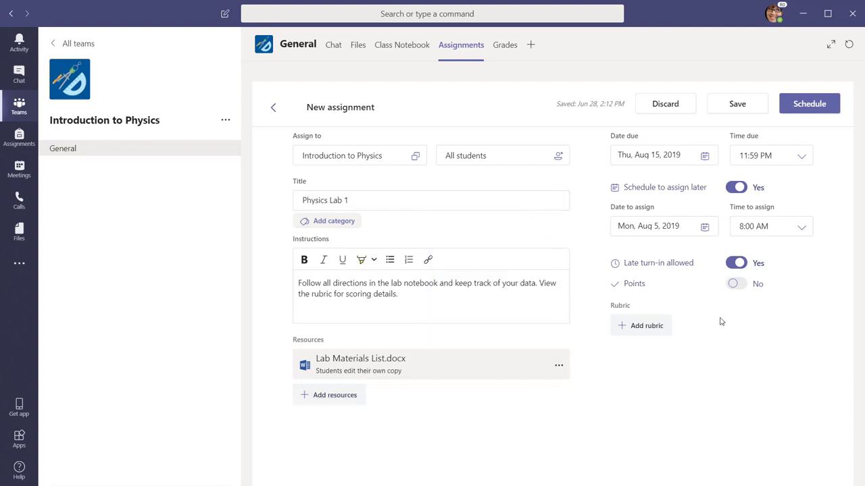
Enable Points at 50 for Physics Lab 1 and open the rubric chooser
left_click(735, 284)
type("5")
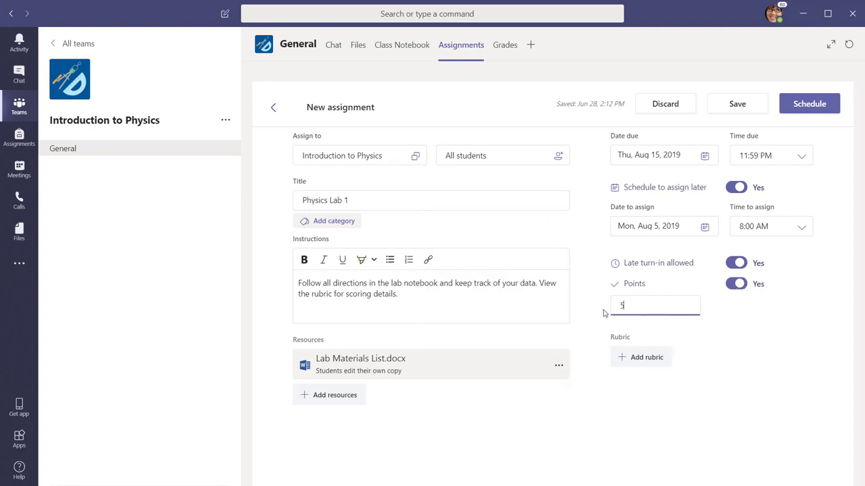
type("0")
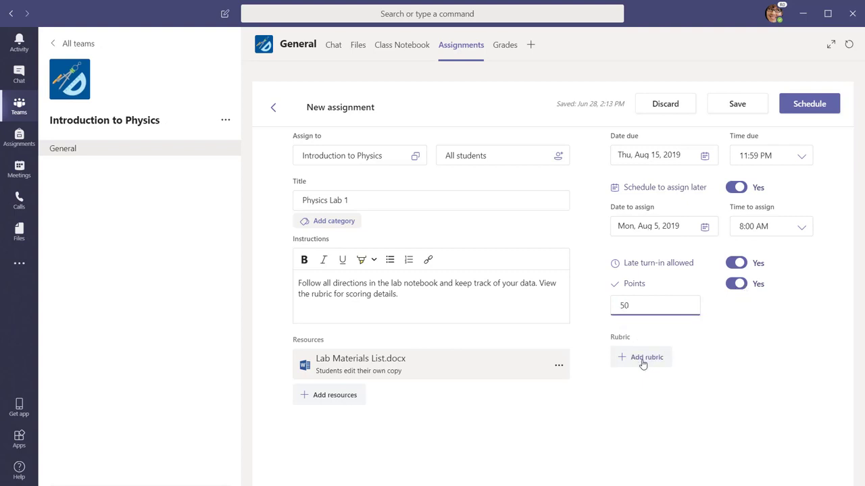
left_click(641, 357)
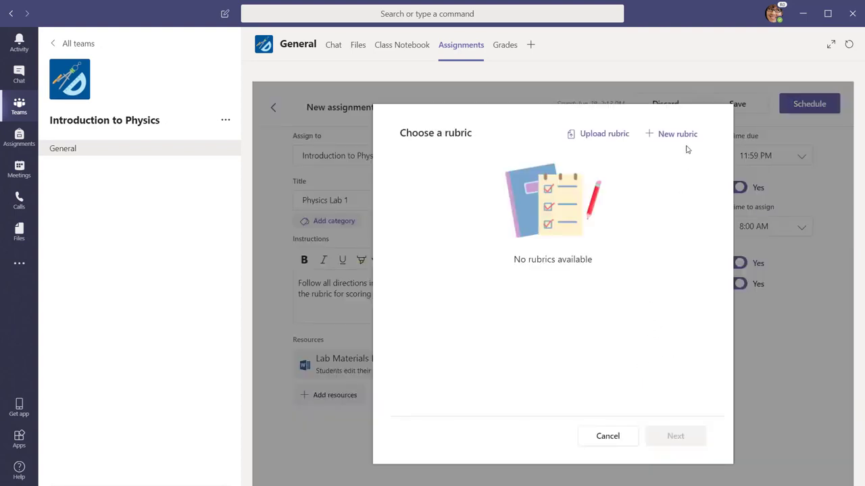
mouse_move(684, 141)
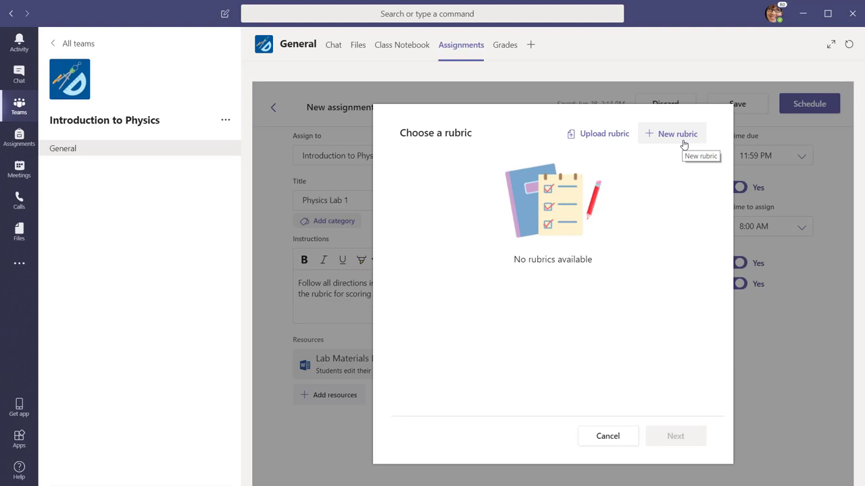
Build a Physics Lab 1 rubric with Objectives and Hypothesis criteria and attach it
left_click(677, 134)
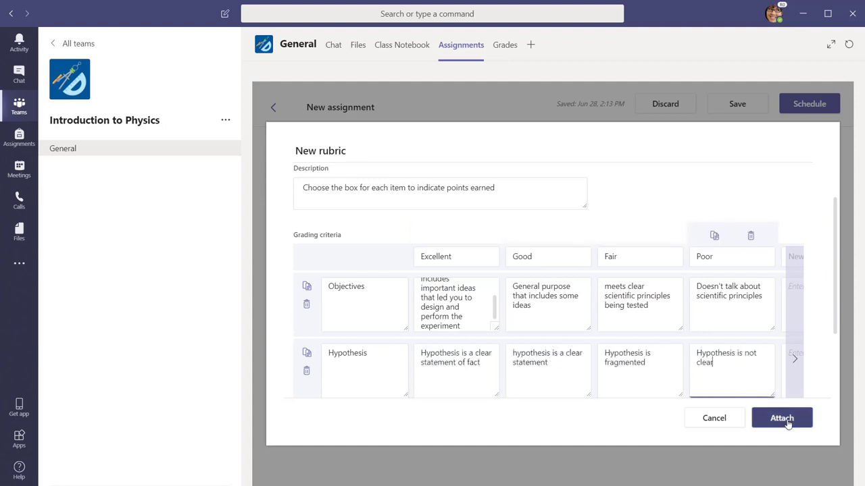
left_click(790, 418)
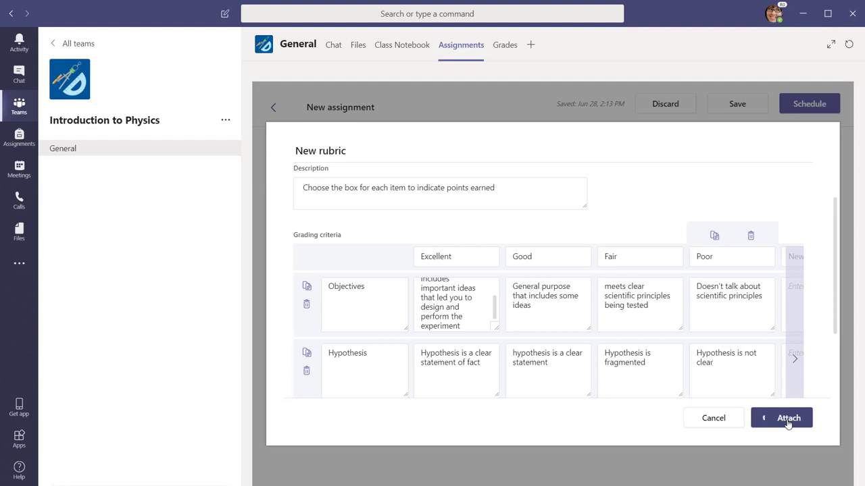
left_click(792, 418)
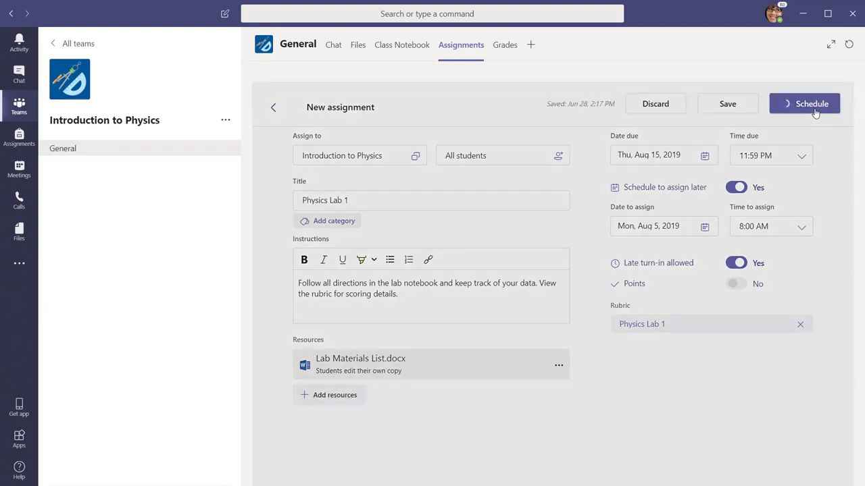
Schedule Physics Lab 1 to assign Aug 5 at 8:00 AM, due Thu, Aug 15
left_click(805, 102)
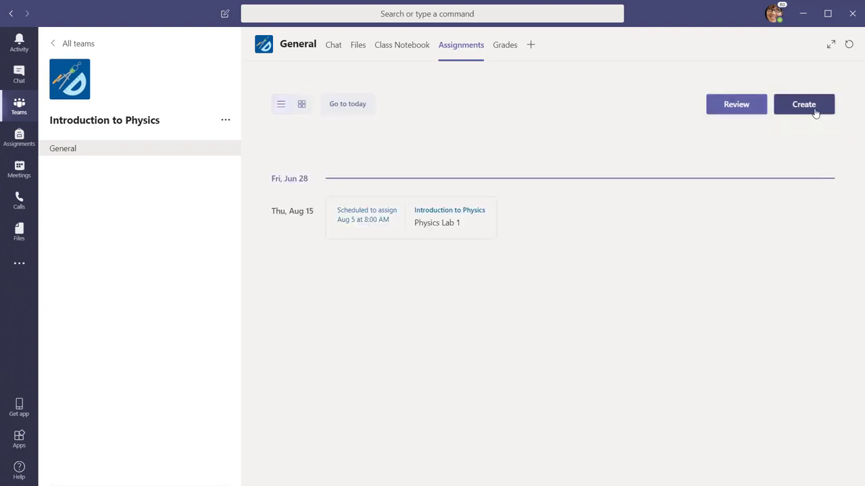